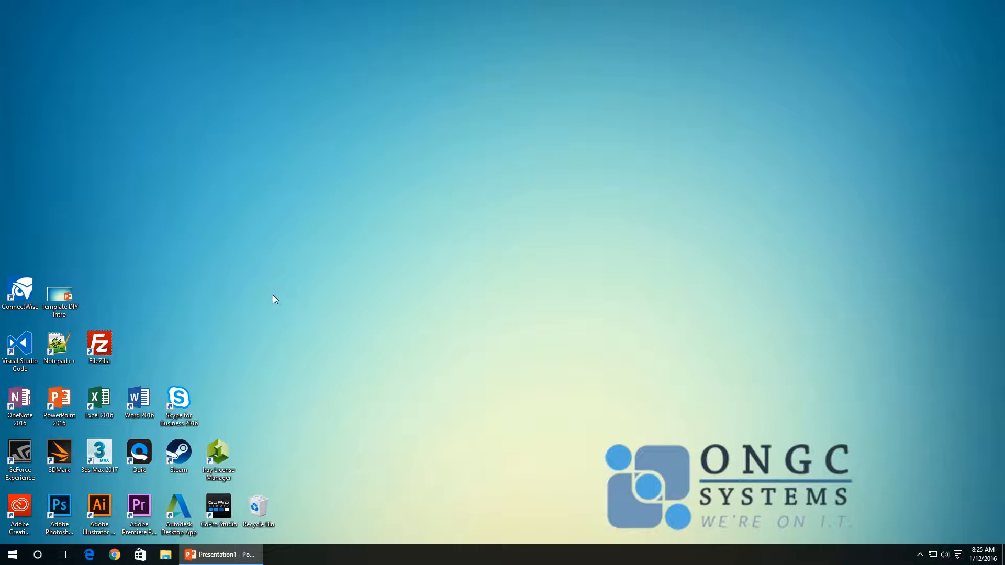
Step: Launch Word 2016 from the desktop icon and create a blank document
double_click(138, 400)
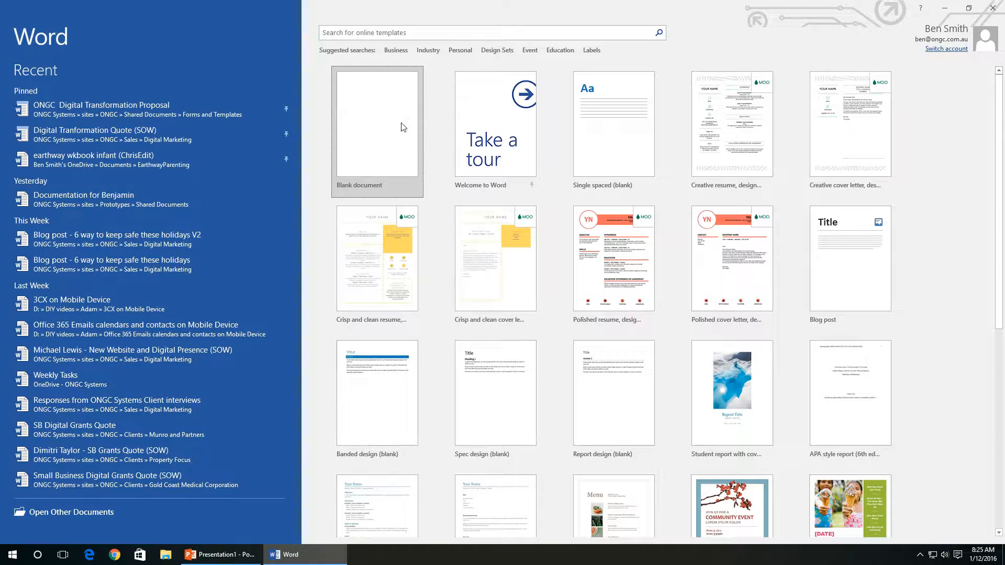
left_click(377, 124)
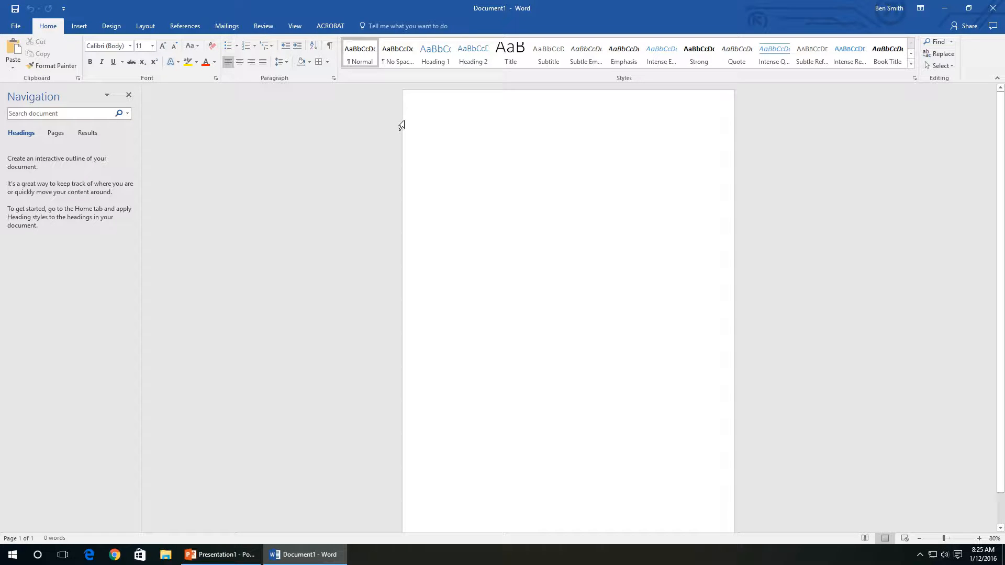
Step: Search the Tell me box for 'res' to find the Researcher command
left_click(442, 132)
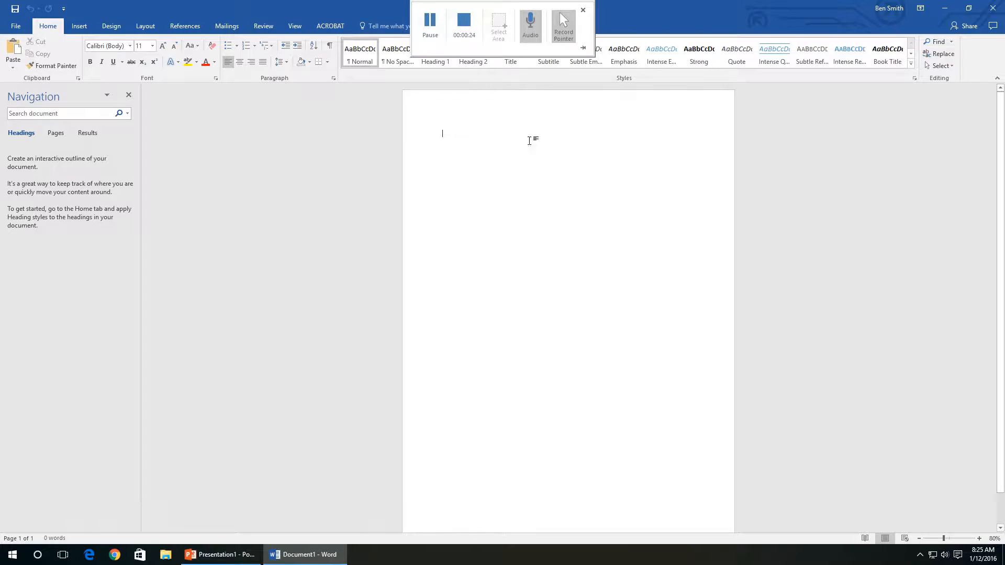
left_click(583, 9)
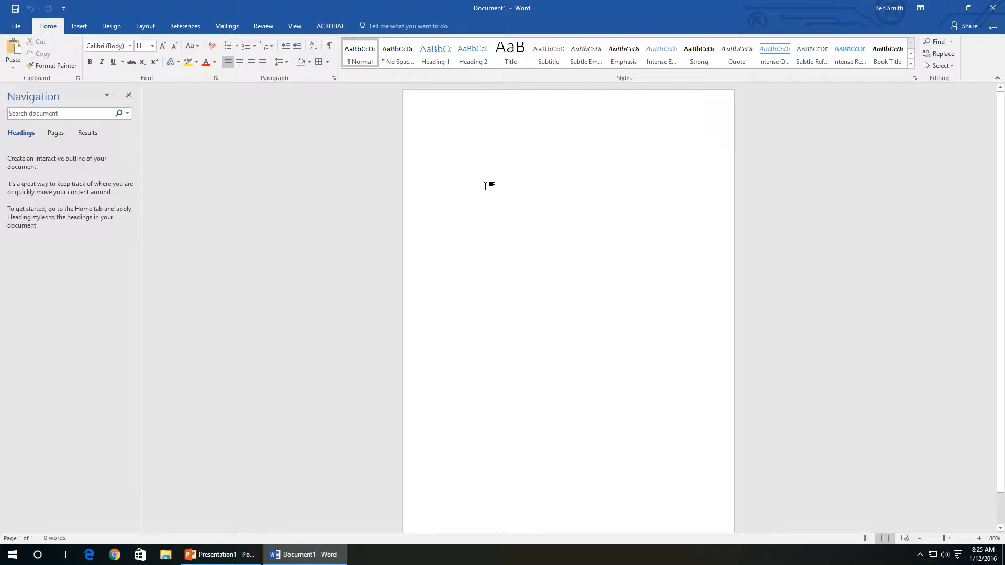
left_click(403, 26)
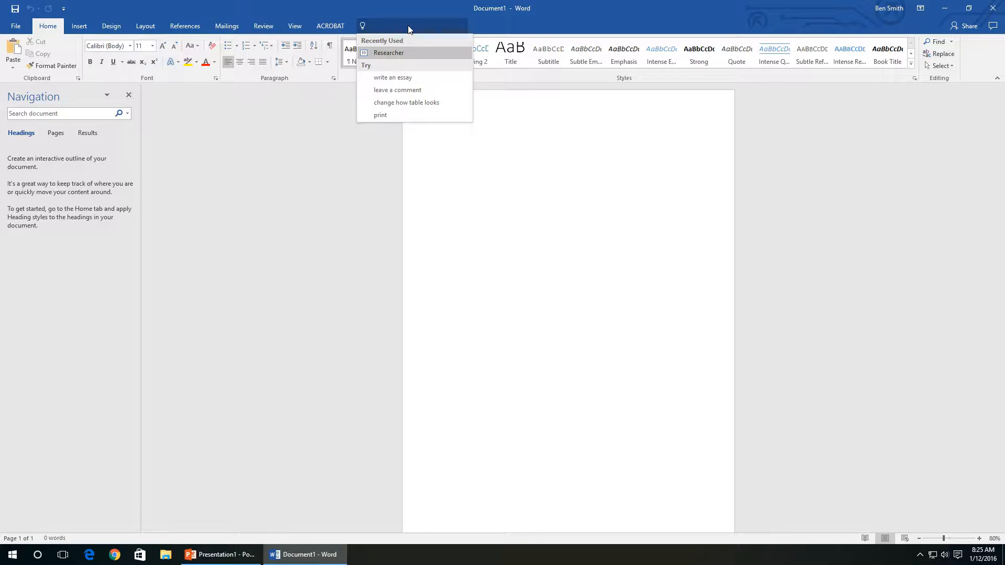
type("res")
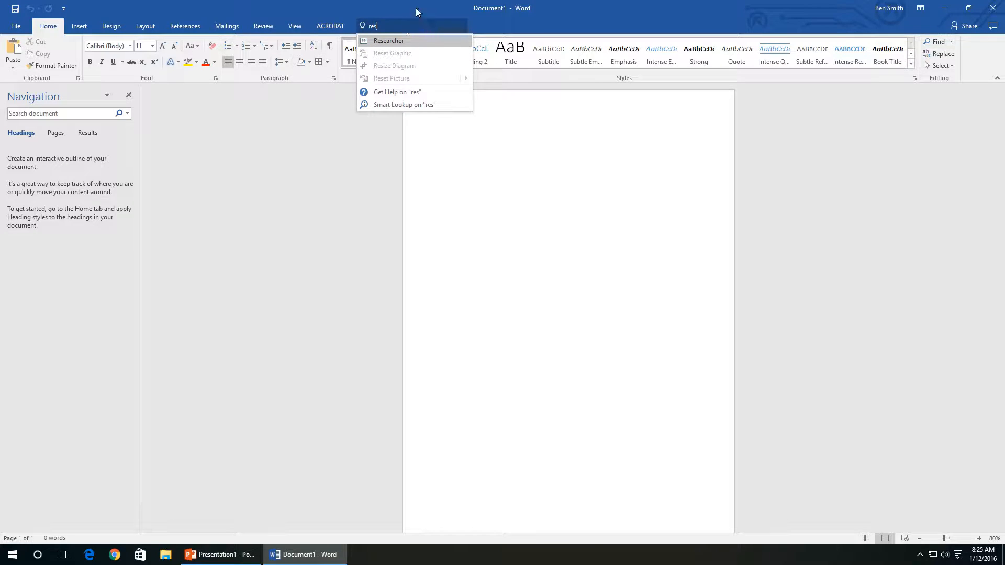
Step: Search Researcher for 'Office Productivity' and open the Productivity Commission result
left_click(387, 40)
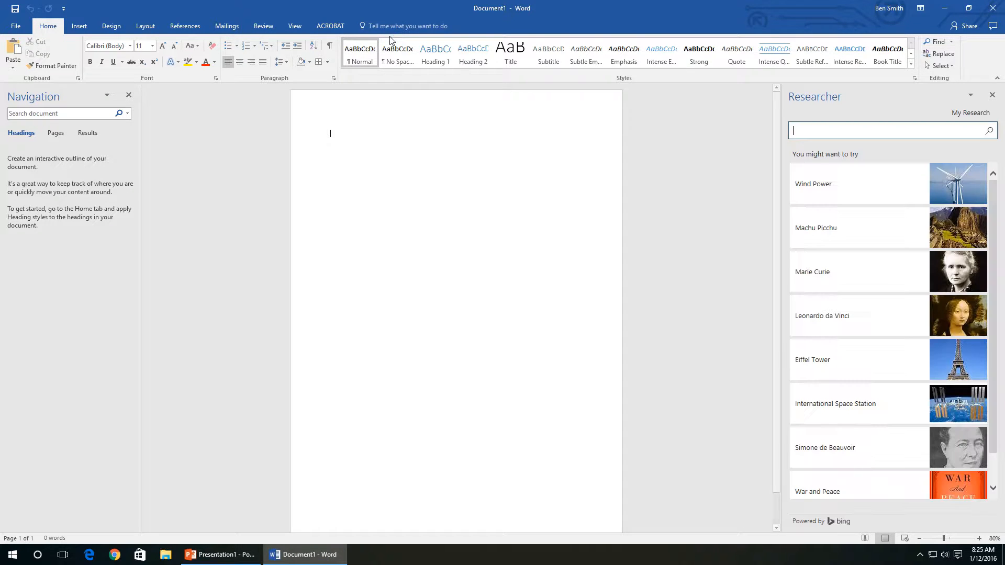
left_click(884, 130)
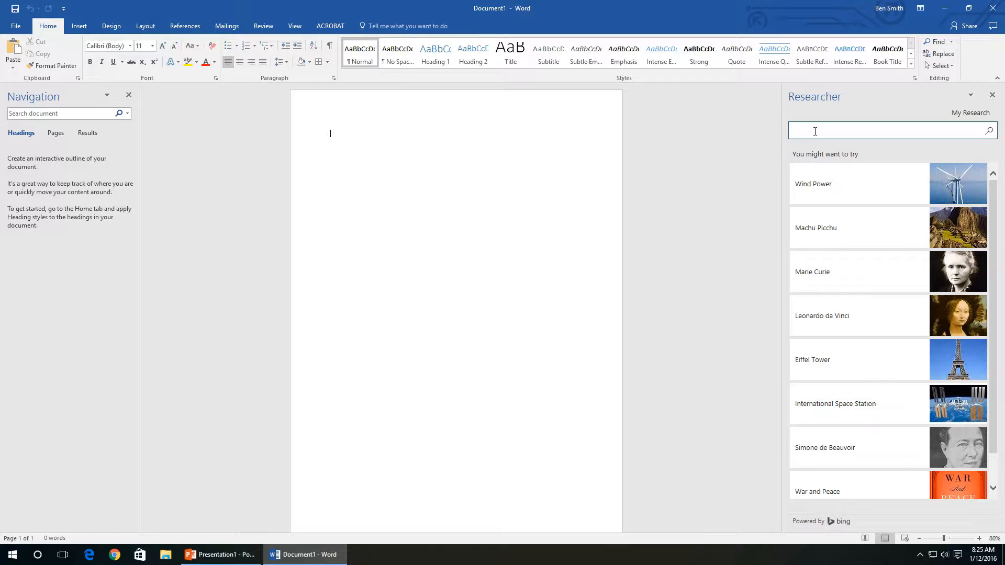
type("Offic")
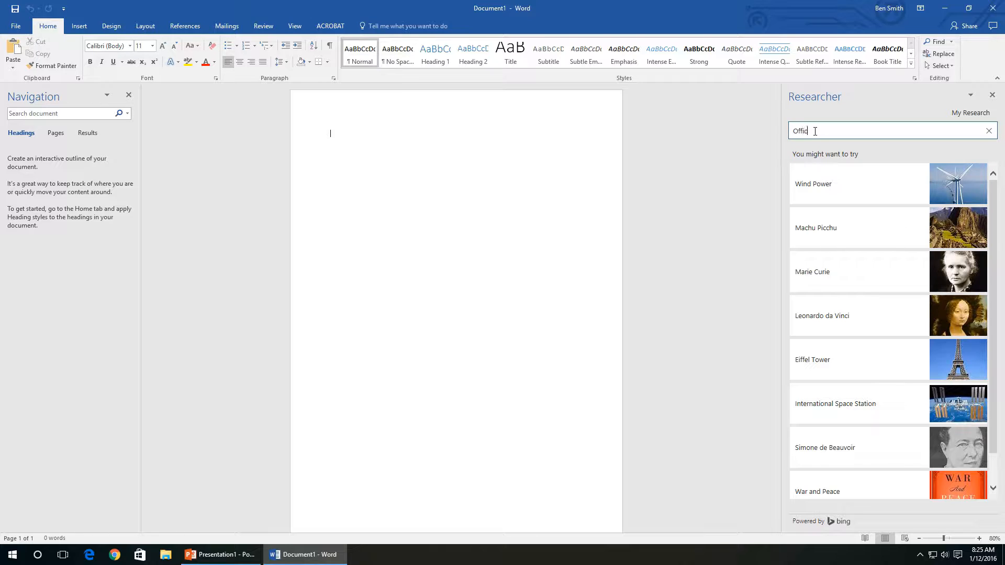
type("e")
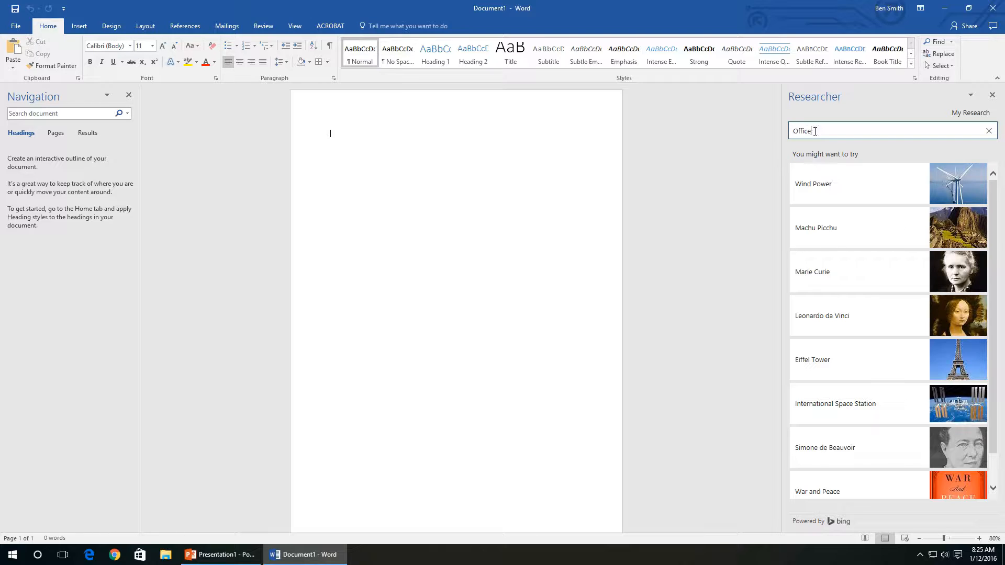
type("Productivity")
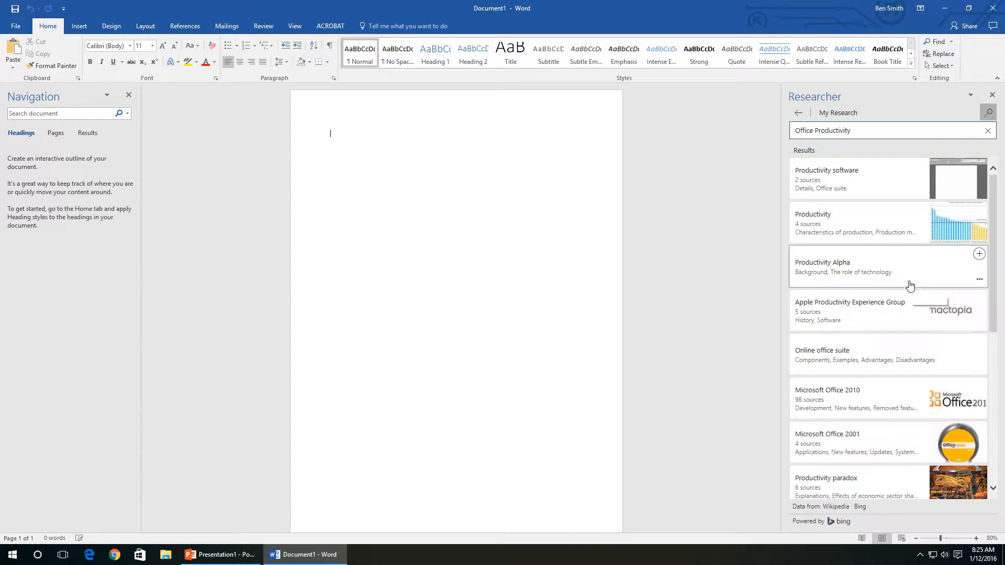
scroll("down", 3)
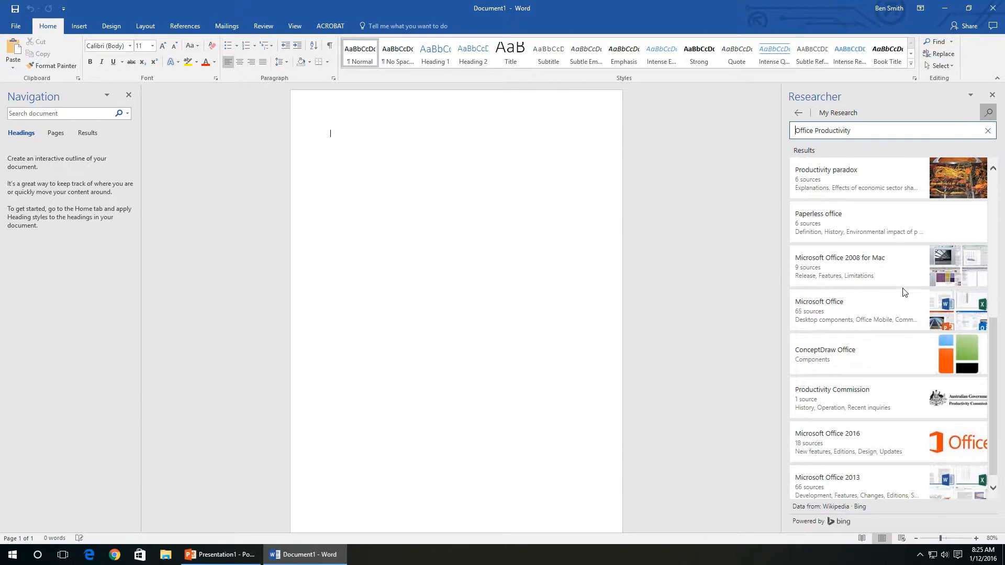
left_click(832, 397)
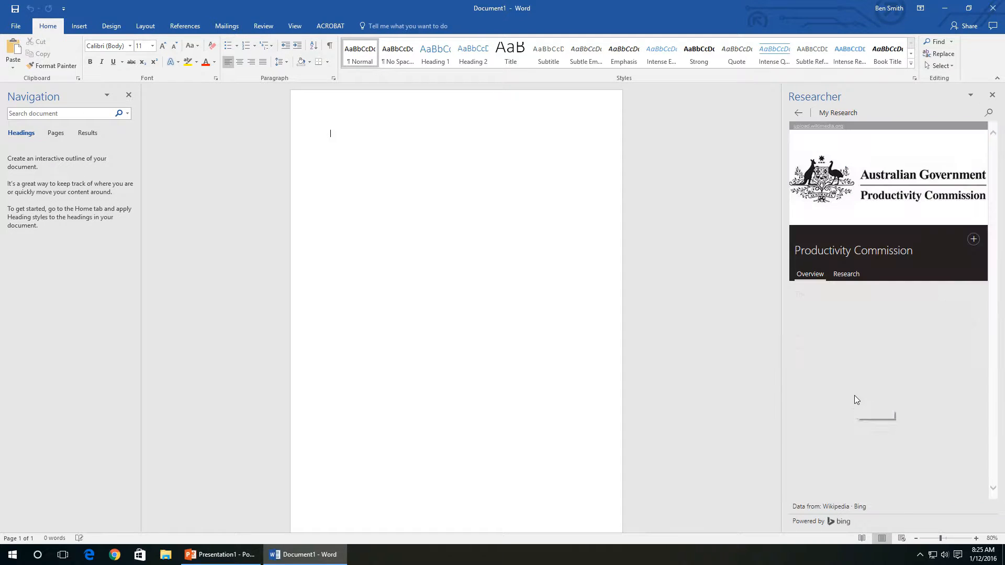
Step: Insert the 'Productivity Commission' heading and its cited overview paragraph from Researcher
left_click(809, 274)
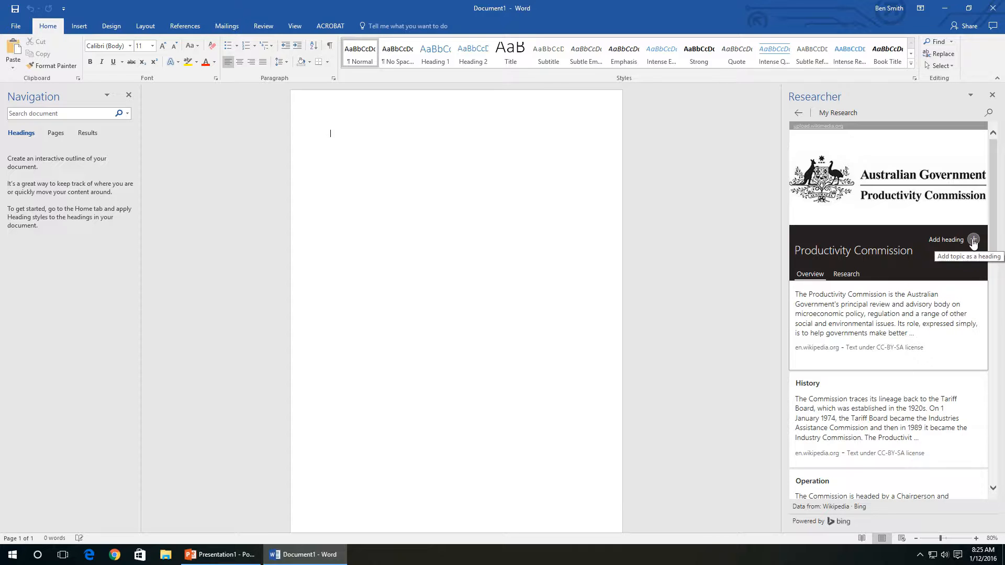
left_click(973, 239)
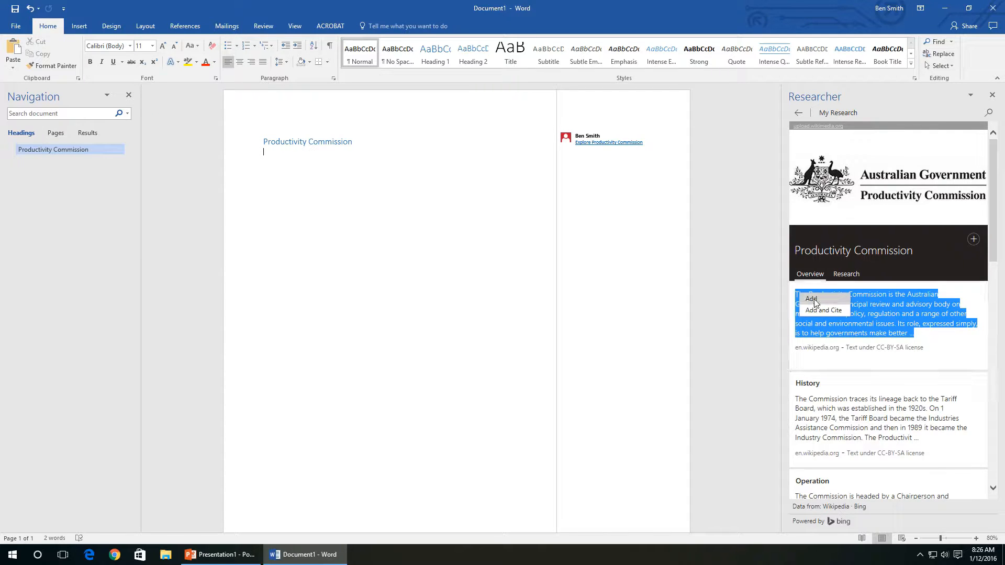
mouse_move(830, 313)
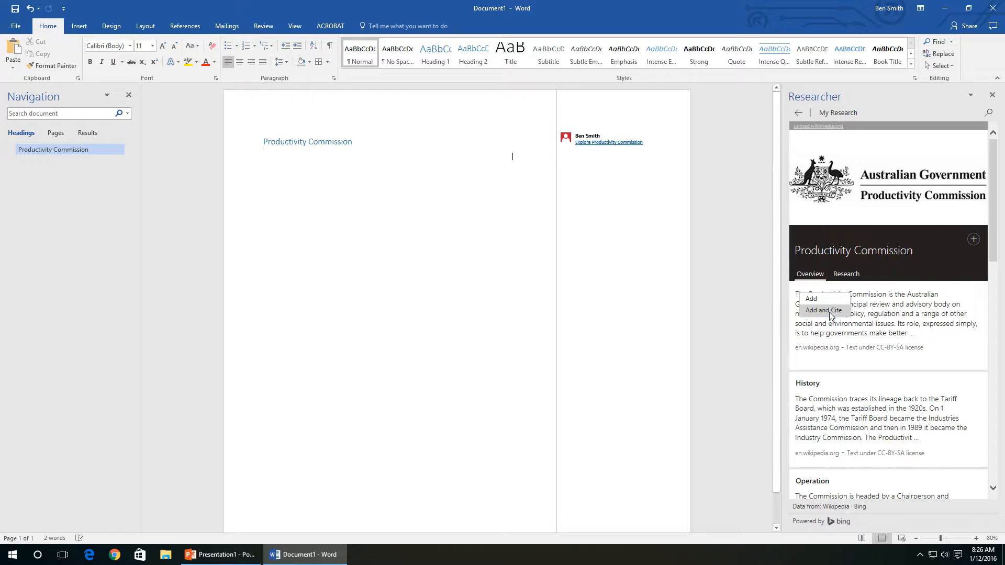
left_click(822, 311)
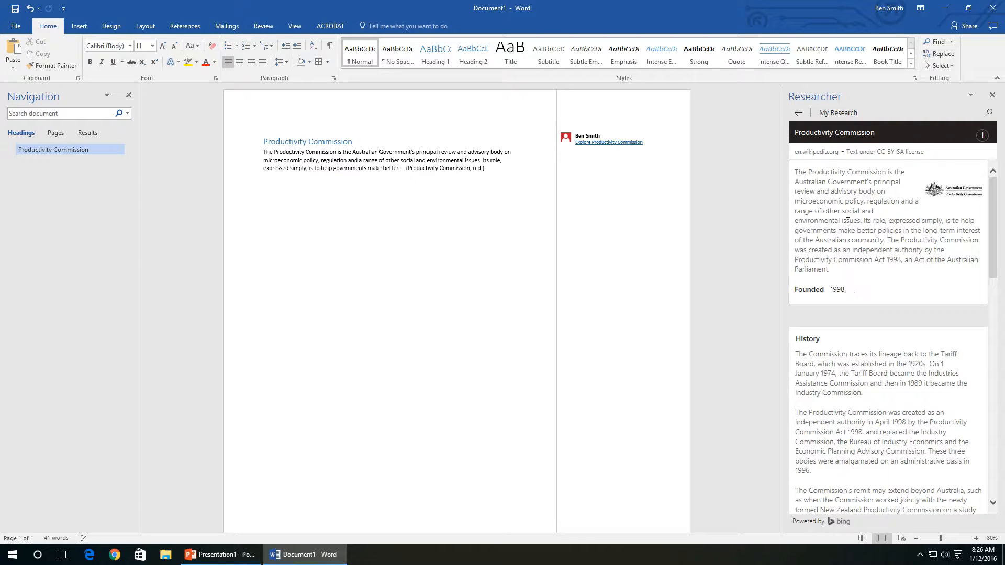
Step: Insert the 'History' heading and the cited paragraph on the Commission's 1998 creation
scroll("down", 3)
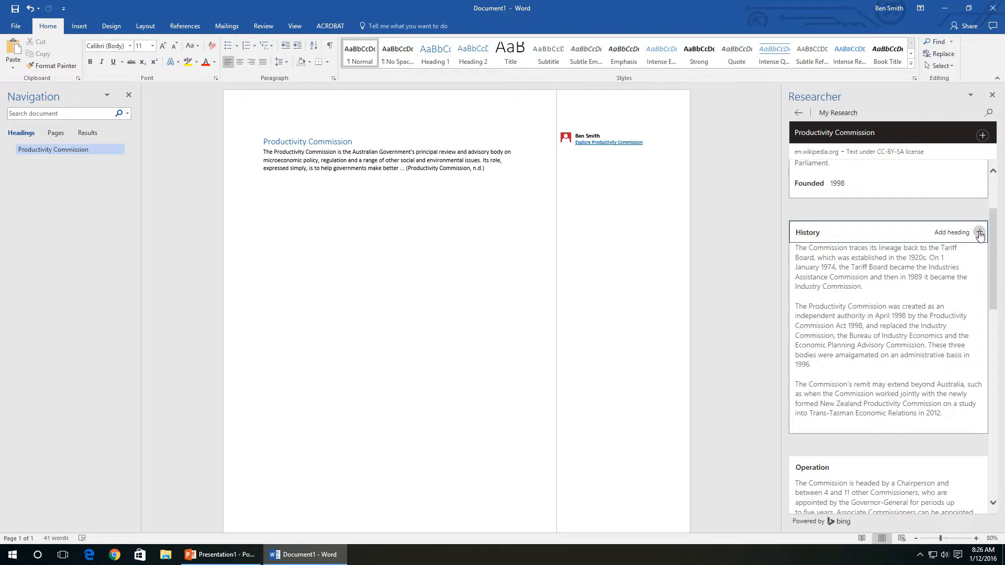
left_click(978, 231)
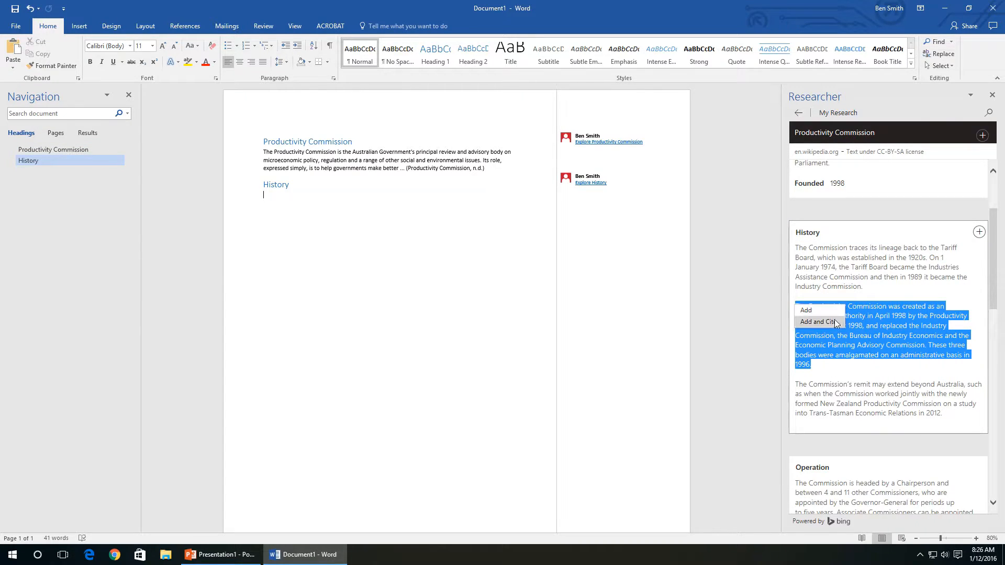
left_click(817, 322)
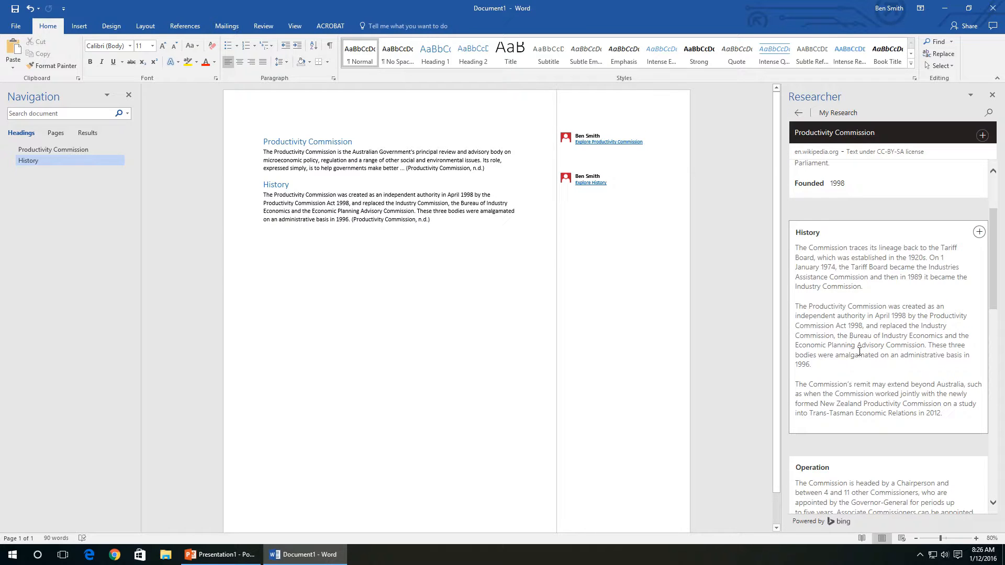
scroll("down", 3)
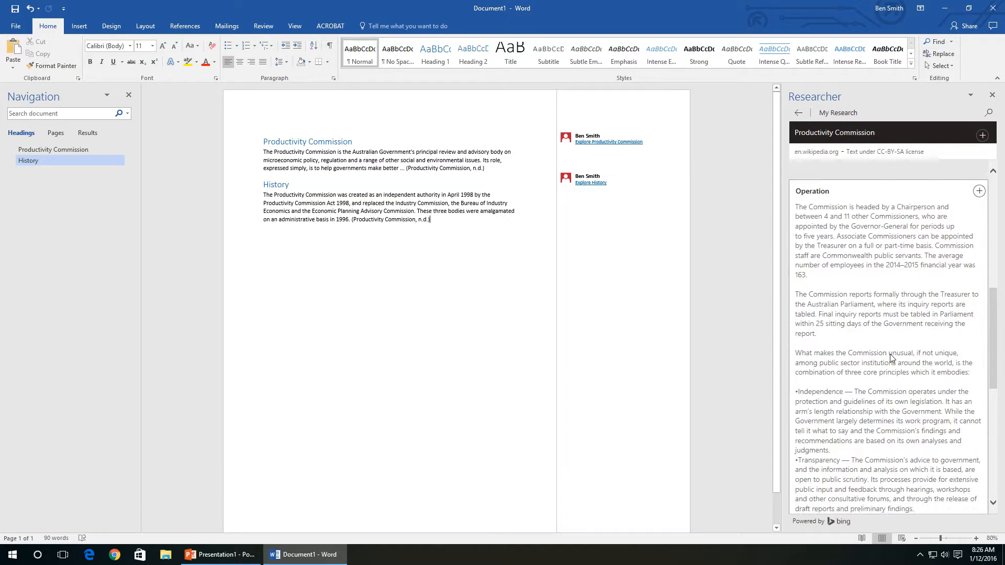
Step: Open the Annual Report 2014–15 source from the Research tab in the browser, then return to Word
left_click(797, 113)
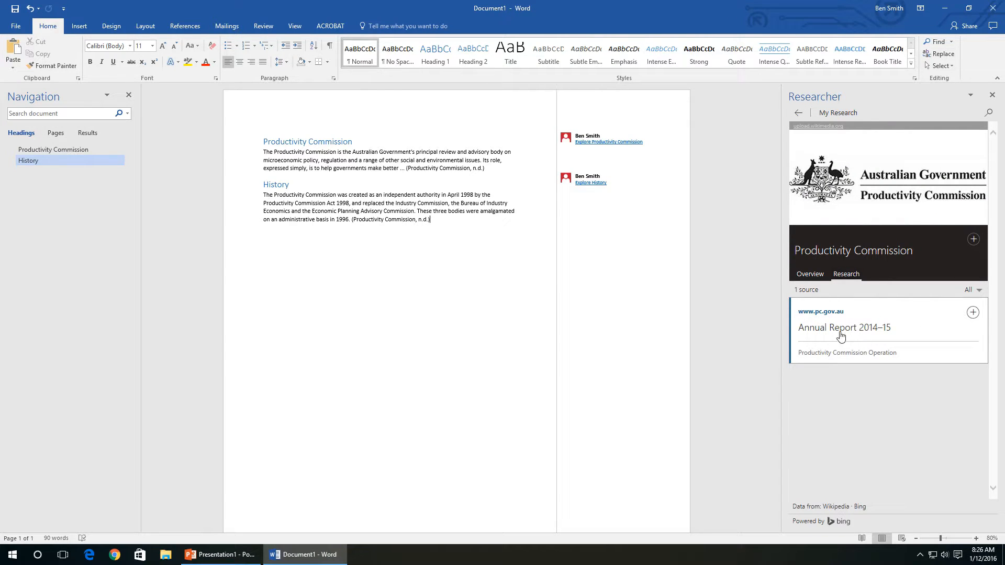
left_click(844, 326)
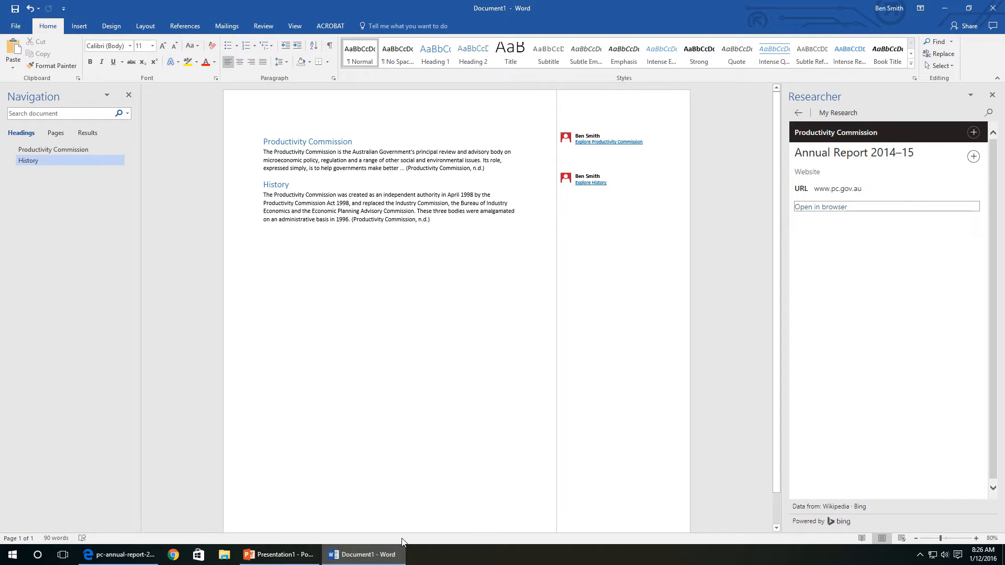
left_click(431, 219)
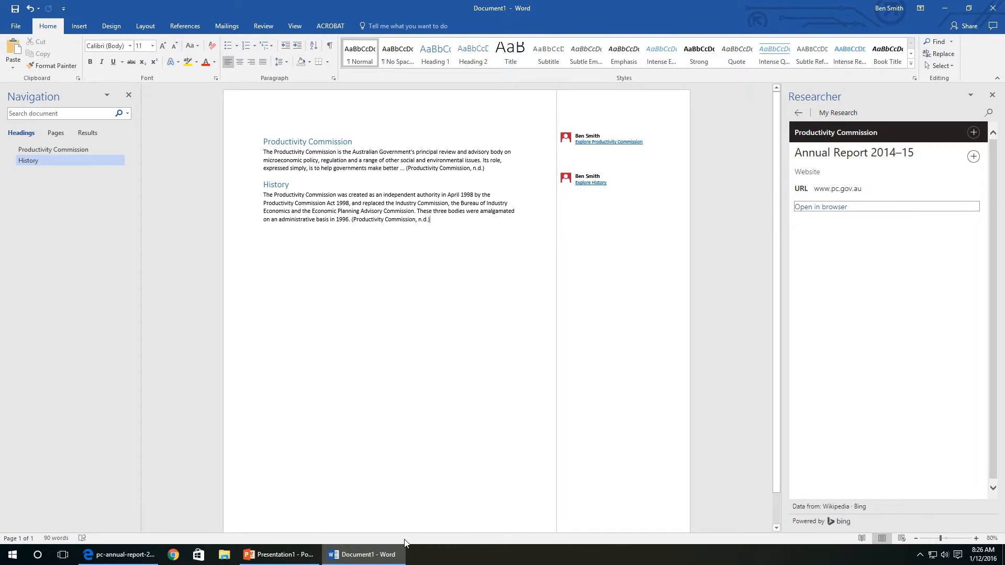